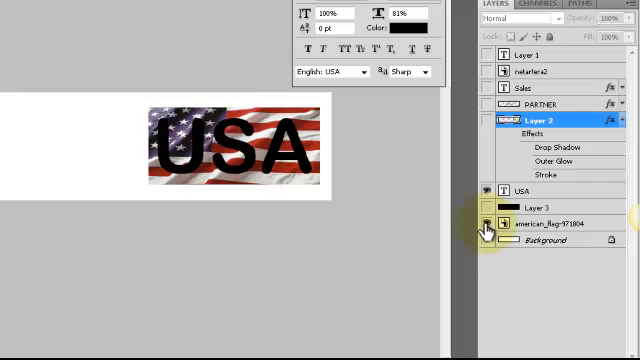
Step: Toggle layer visibility to reveal the flag-clipped USA lettering example in the Layers panel
left_click(488, 192)
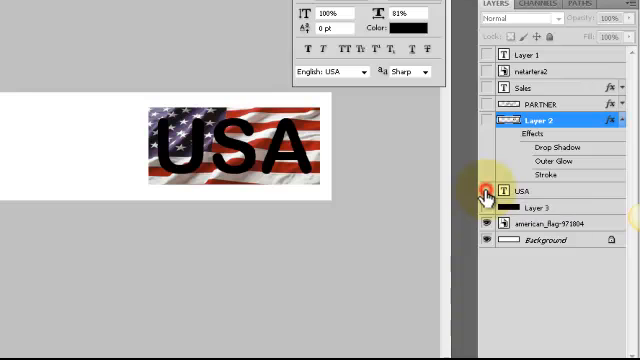
left_click(484, 192)
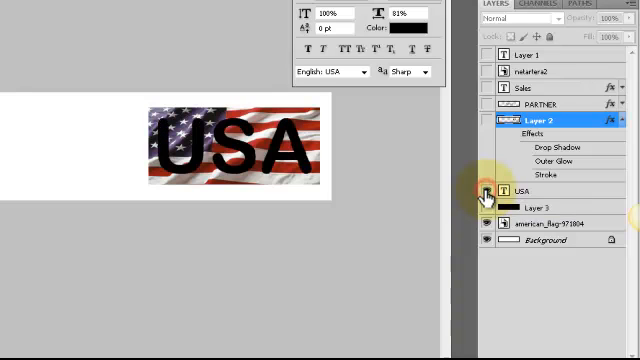
left_click(488, 192)
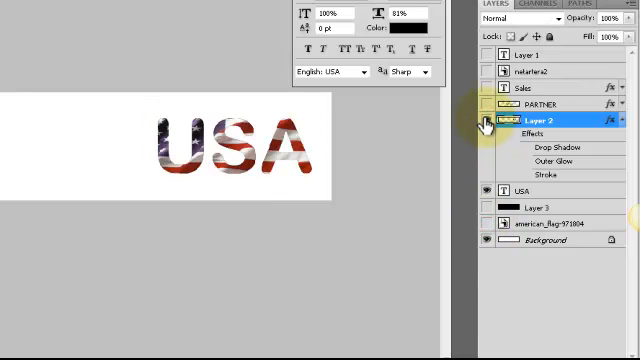
left_click(486, 122)
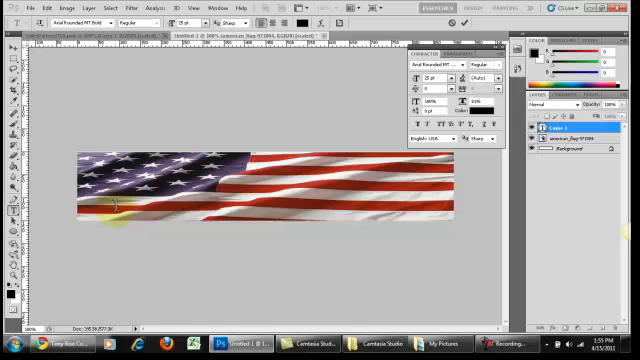
Step: Add black text reading 'USA is GREAT' across the flag banner with the Type tool
type("U")
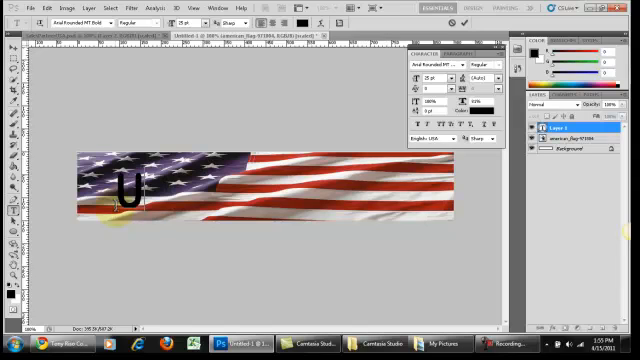
type("SA")
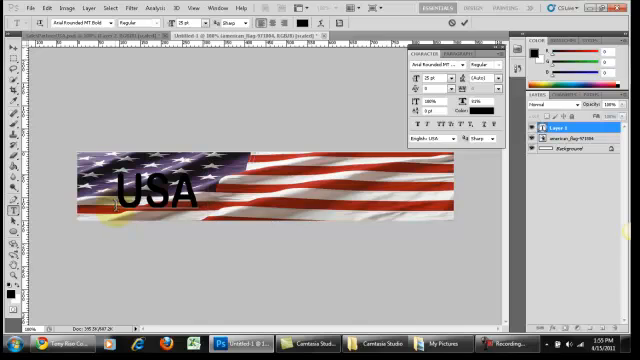
type("is GRE")
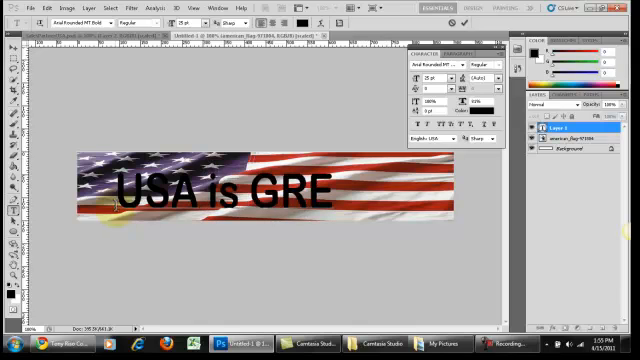
type("AT")
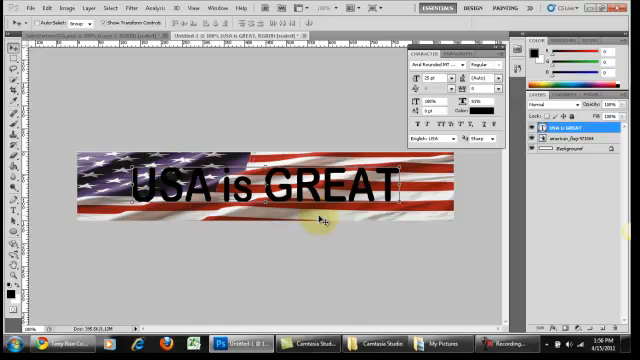
mouse_move(436, 232)
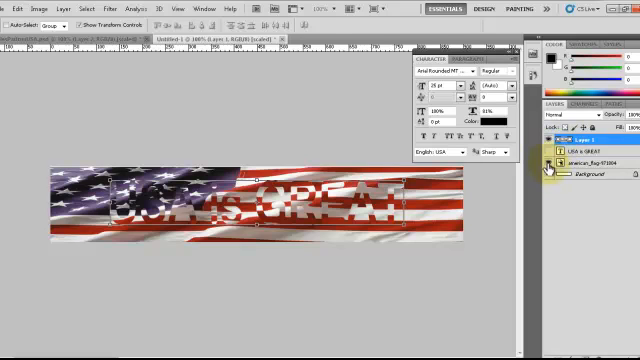
Step: Clip the flag layer to the text so it shows only inside the 'USA is GREAT' letters
left_click(548, 164)
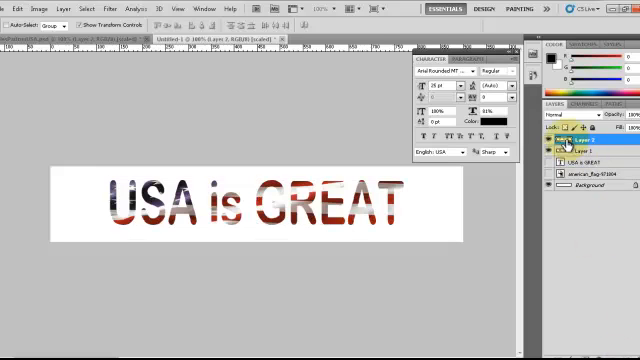
Step: Add a new layer filled with black and move it beneath the flag-filled text
left_click(552, 140)
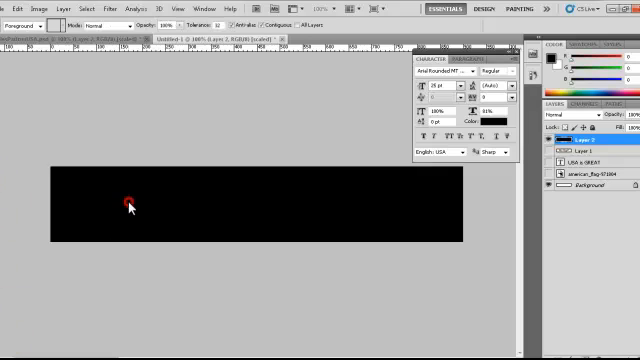
left_click(580, 158)
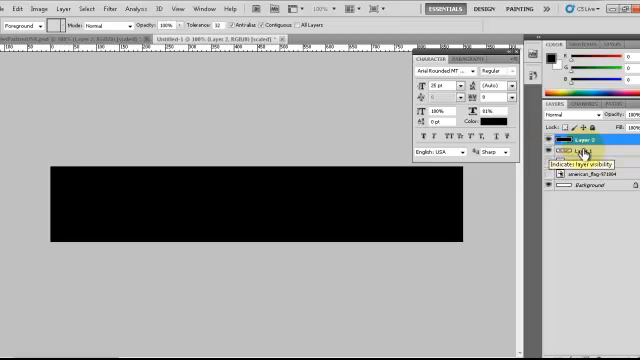
left_click(550, 140)
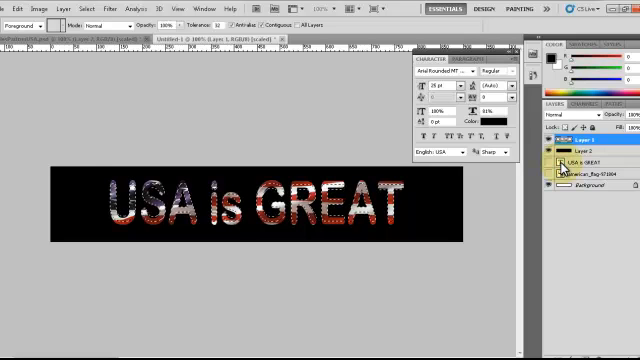
mouse_move(562, 170)
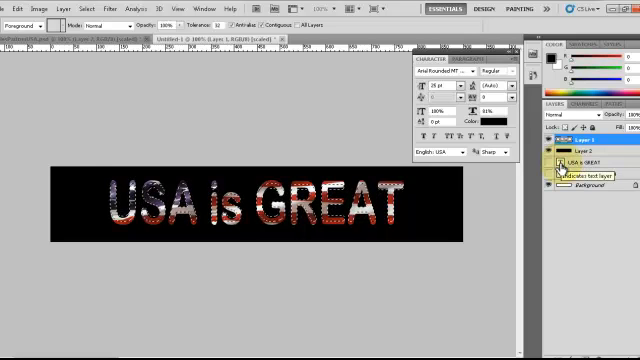